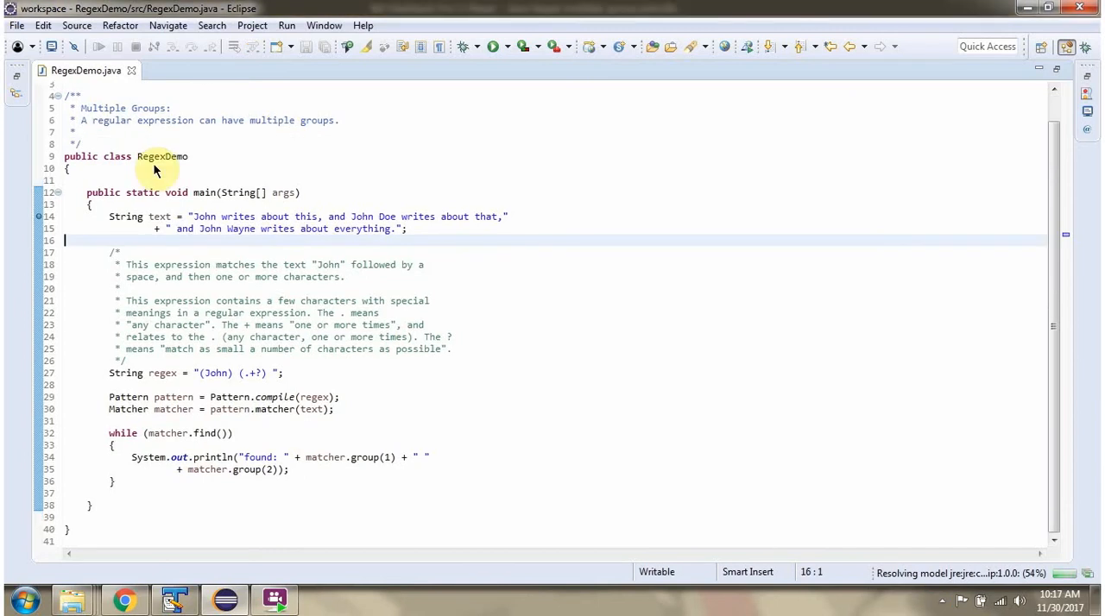
mouse_move(447, 47)
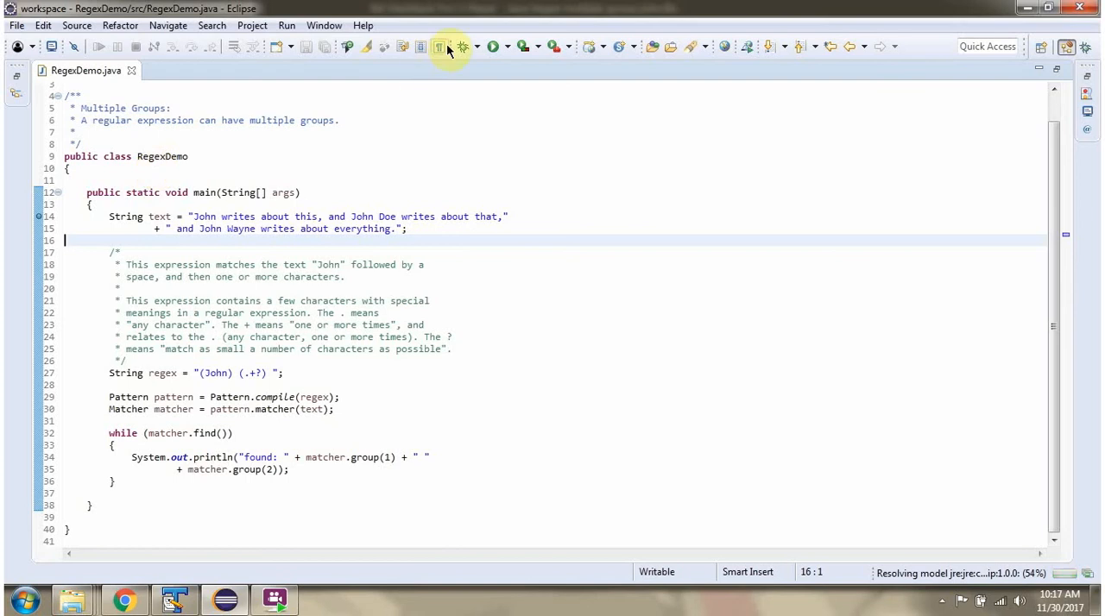
mouse_move(461, 46)
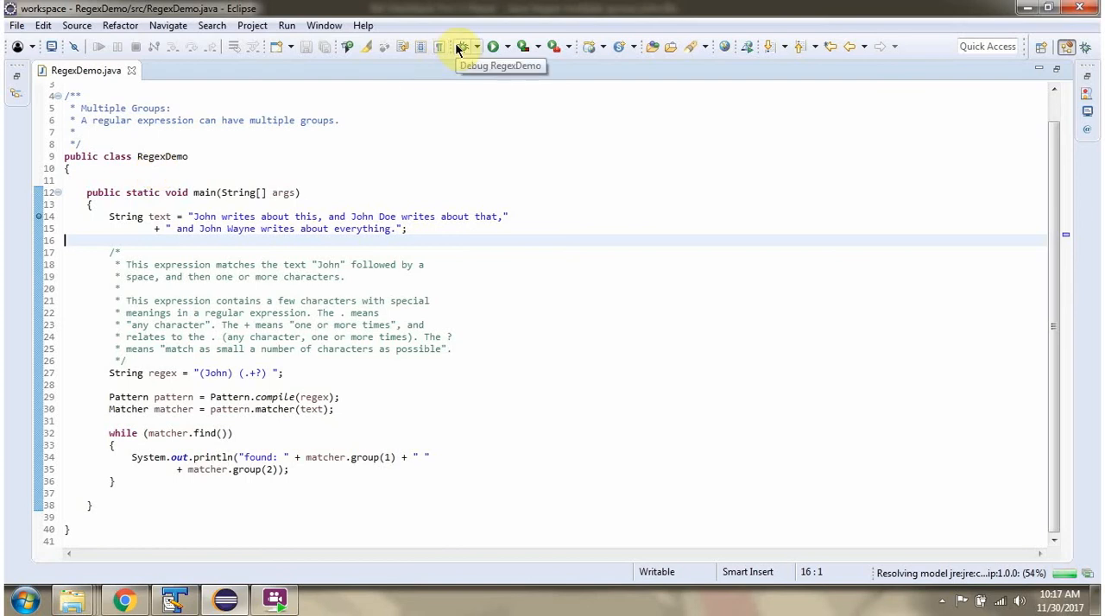
Step: Debug RegexDemo to the breakpoint and highlight the (John) and (.+?) groups in the pattern
click(493, 47)
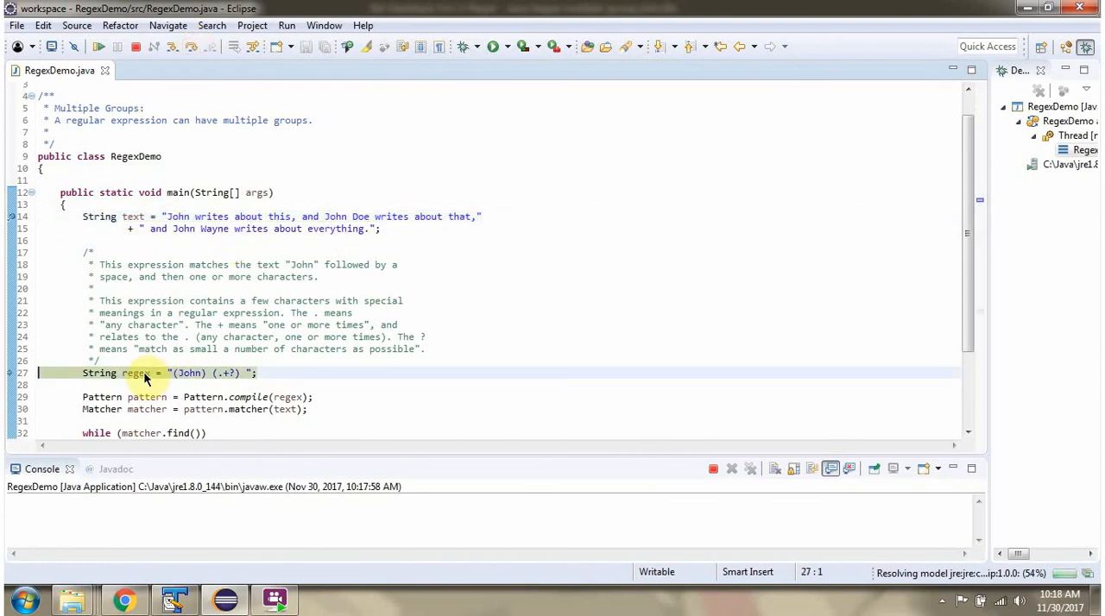
double_click(189, 373)
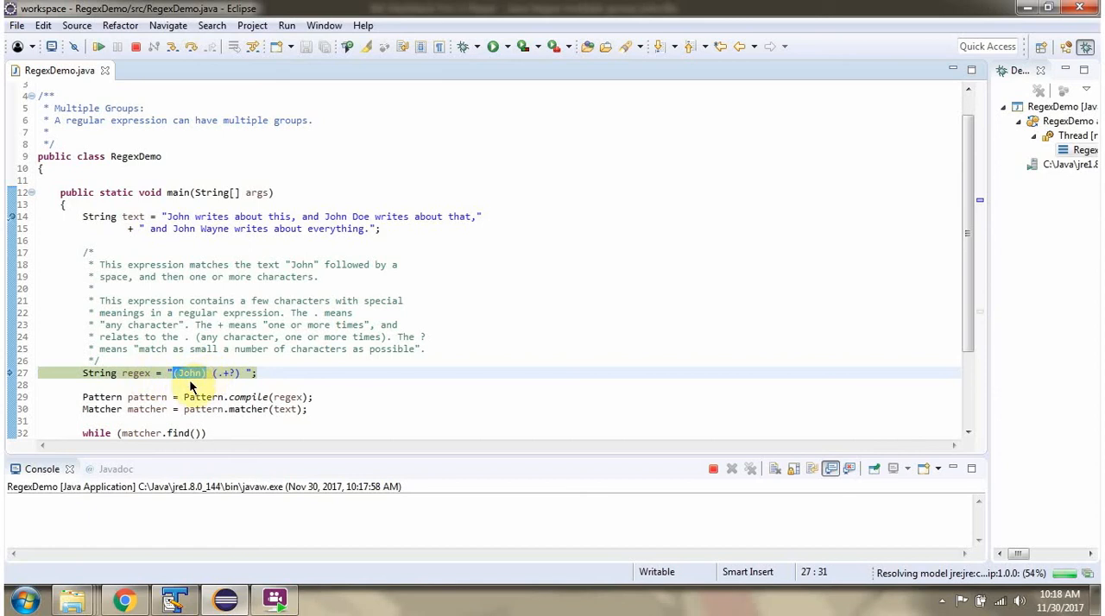
mouse_move(188, 385)
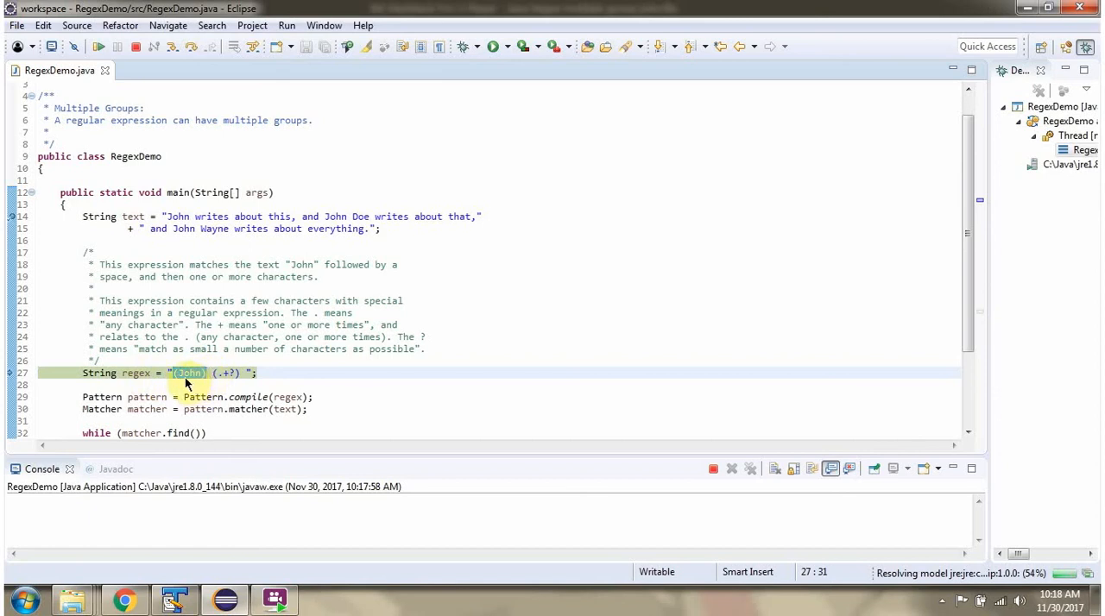
click(214, 373)
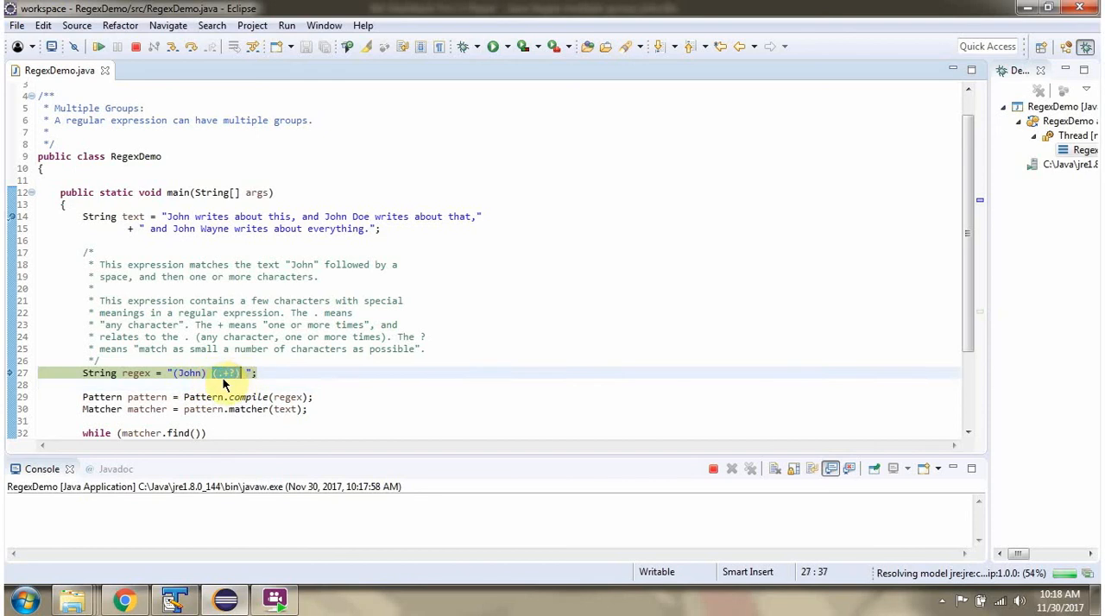
click(216, 385)
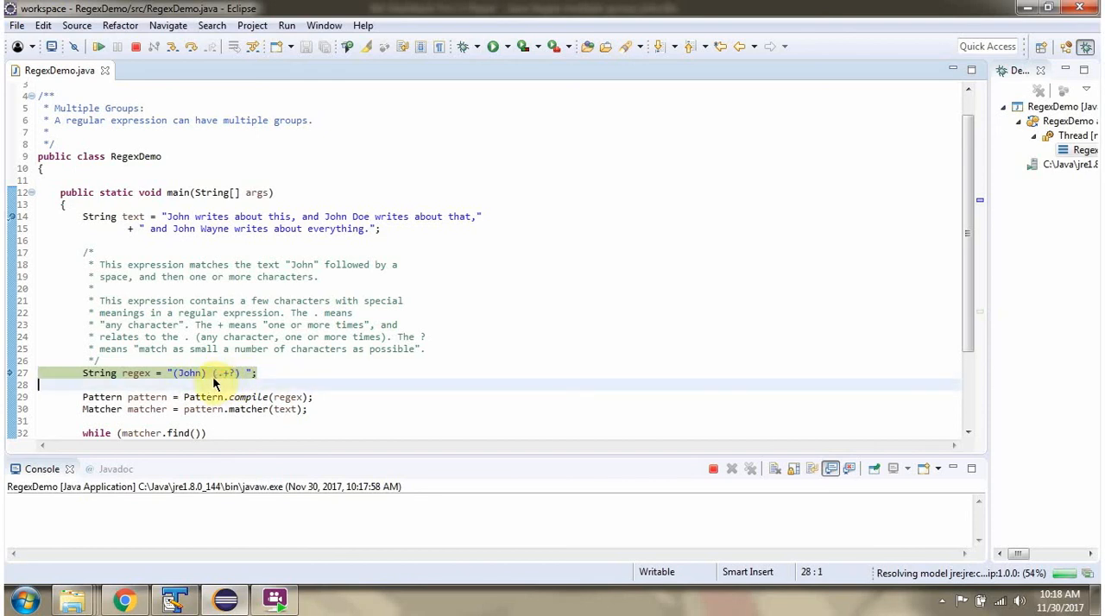
mouse_move(197, 382)
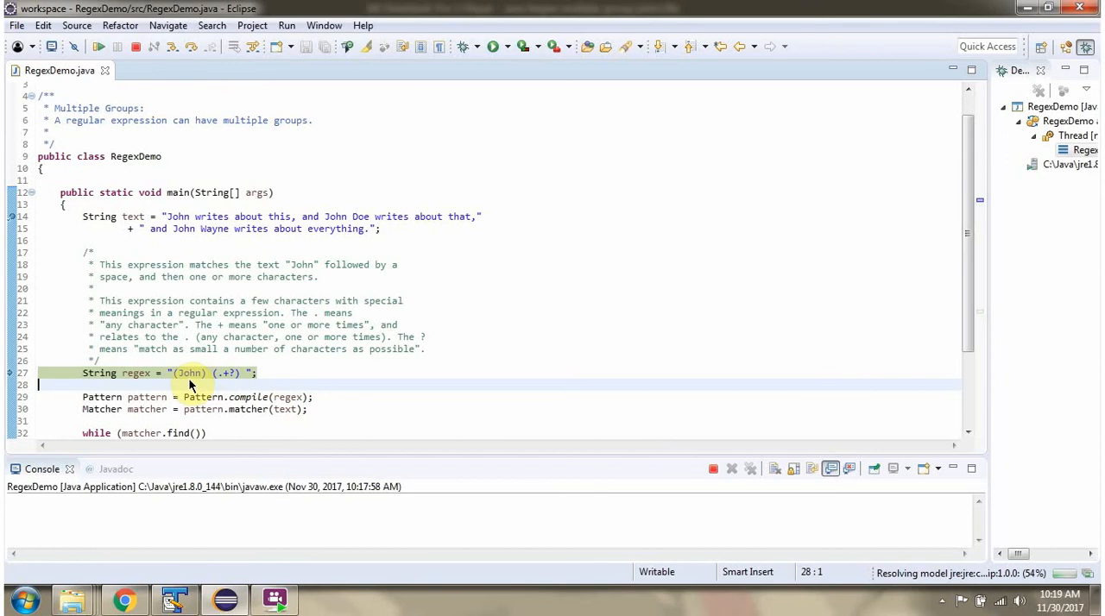
mouse_move(218, 385)
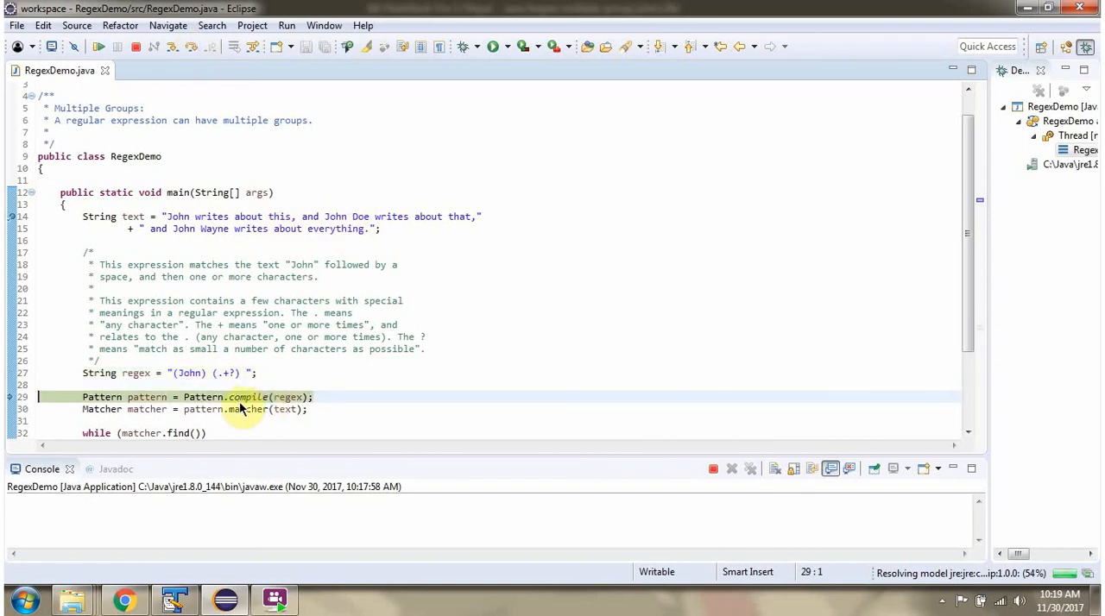
mouse_move(290, 397)
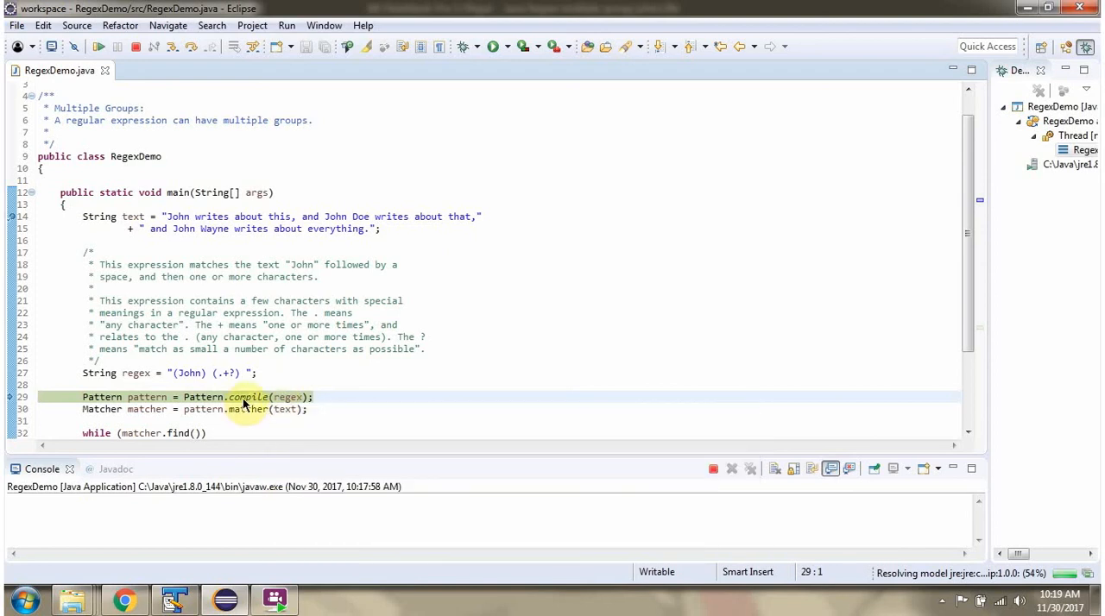
mouse_move(188, 129)
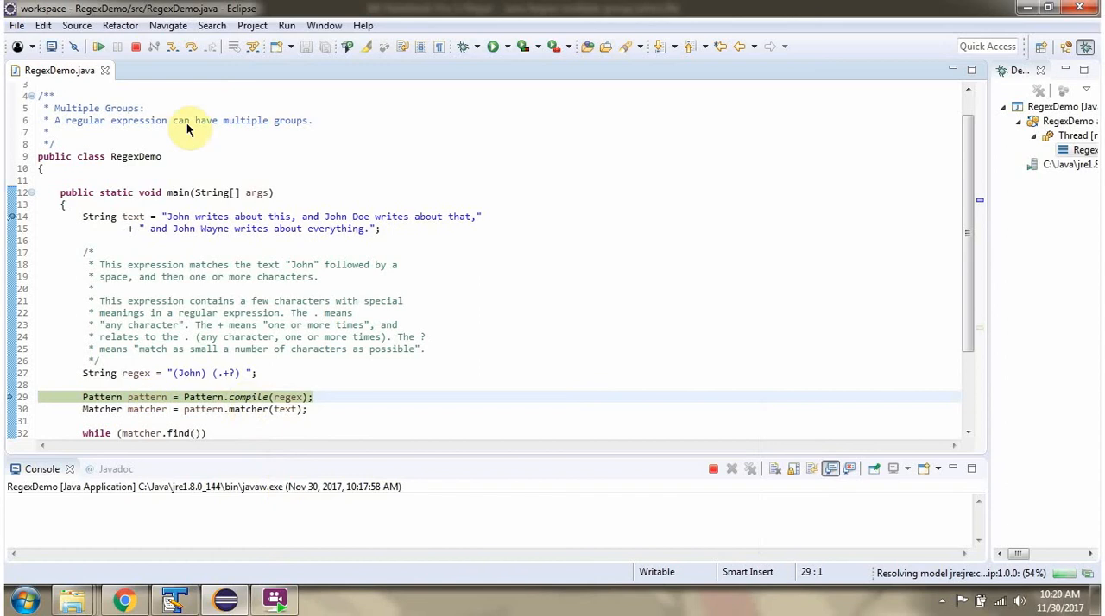
Step: Step over the Pattern.compile line to reach the matcher creation
click(250, 409)
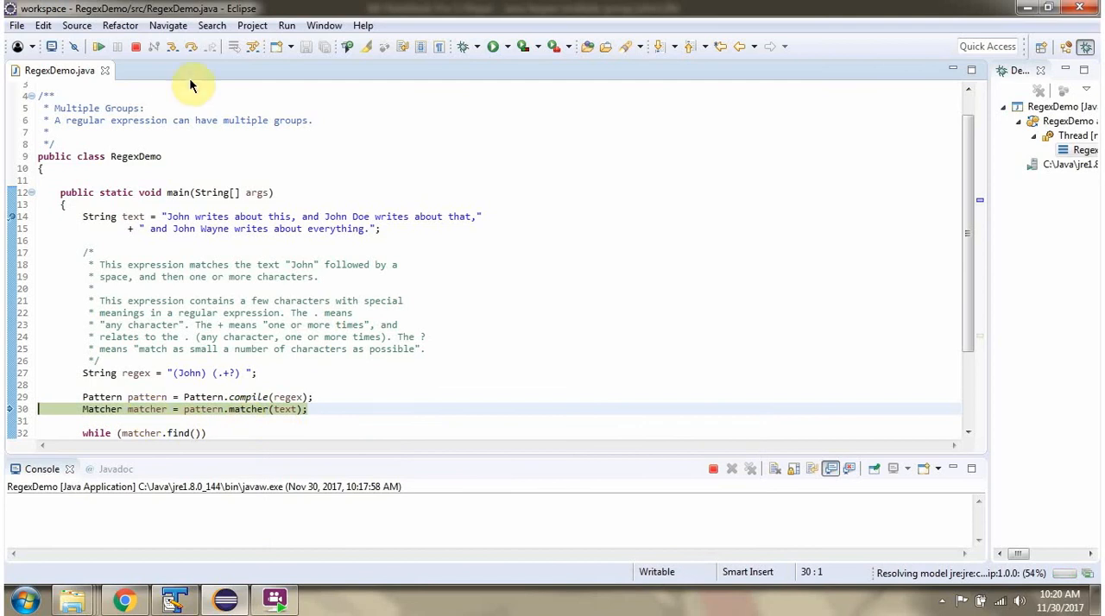
Step: Scroll the editor down to the while loop calling matcher.find()
scroll(down, 3)
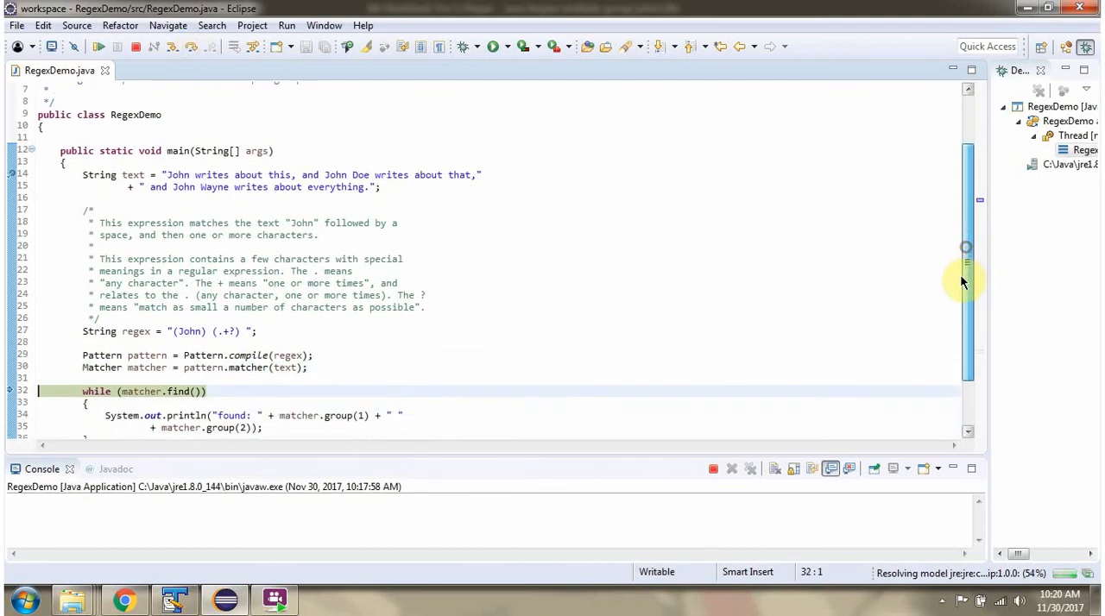
scroll(down, 3)
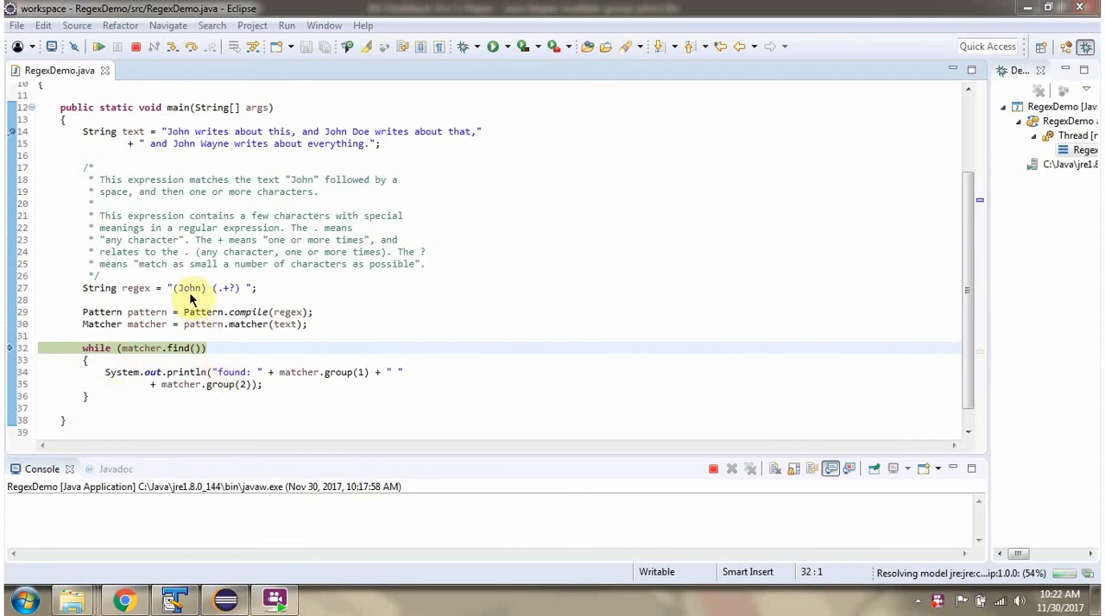
mouse_move(216, 168)
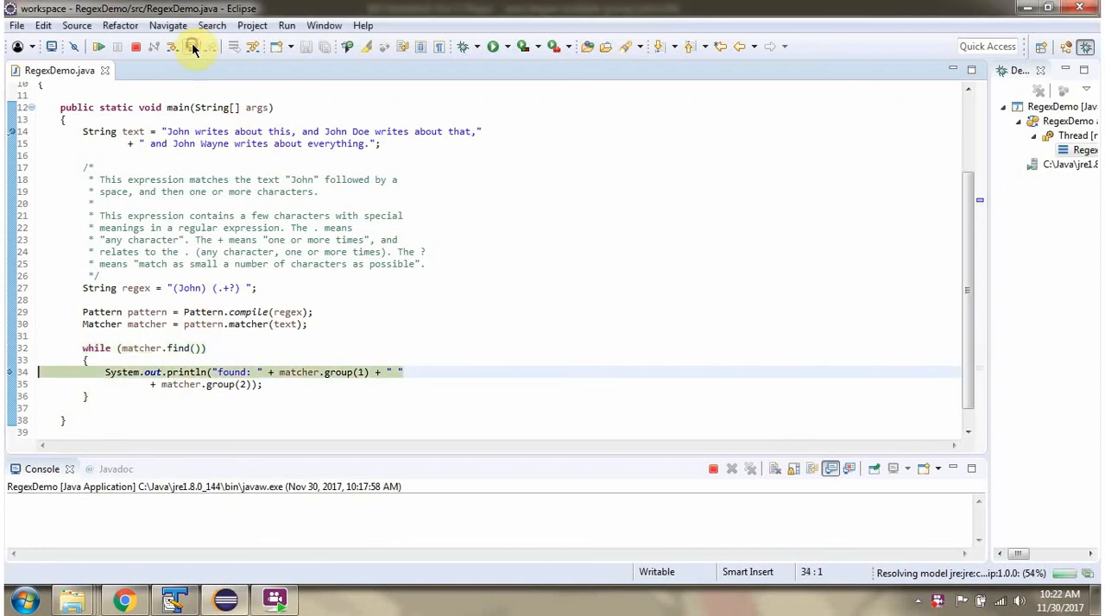
Step: Step over the println to print 'found: John writes' and highlight the first John
click(194, 46)
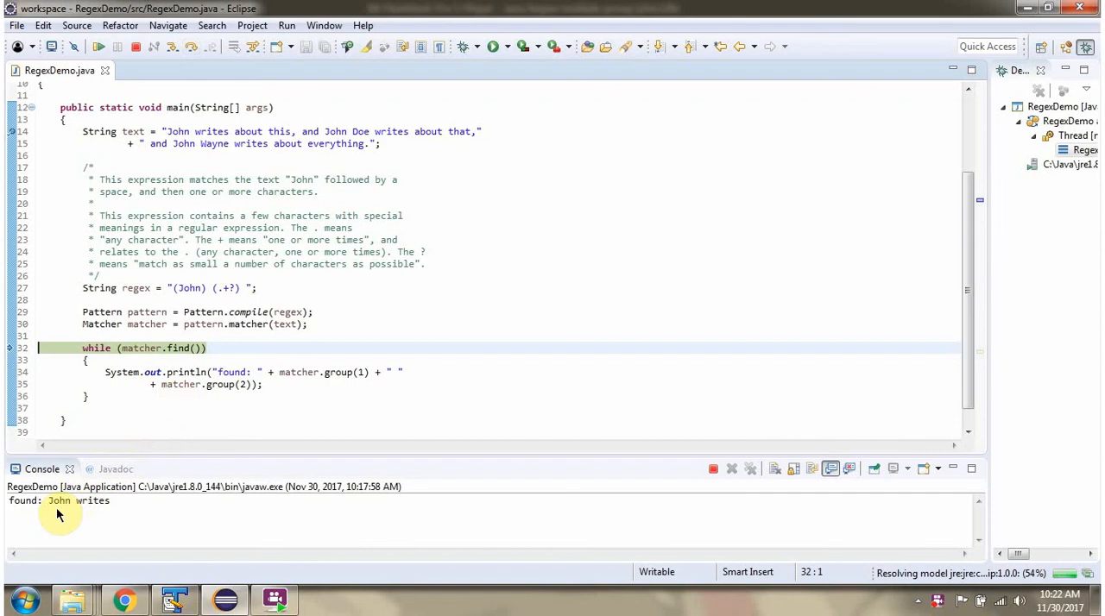
mouse_move(97, 503)
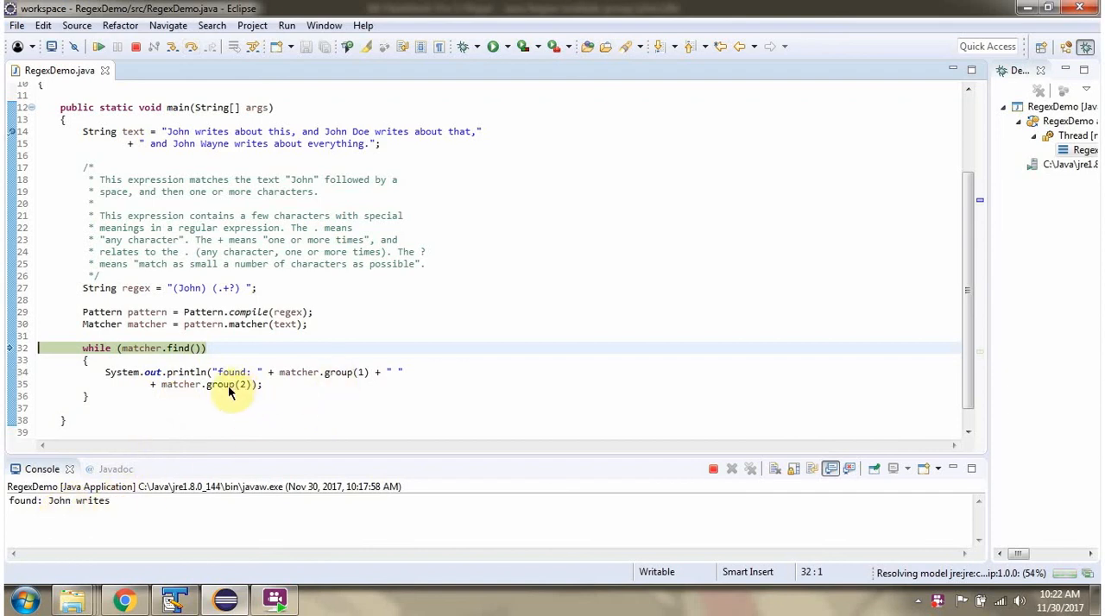
mouse_move(124, 499)
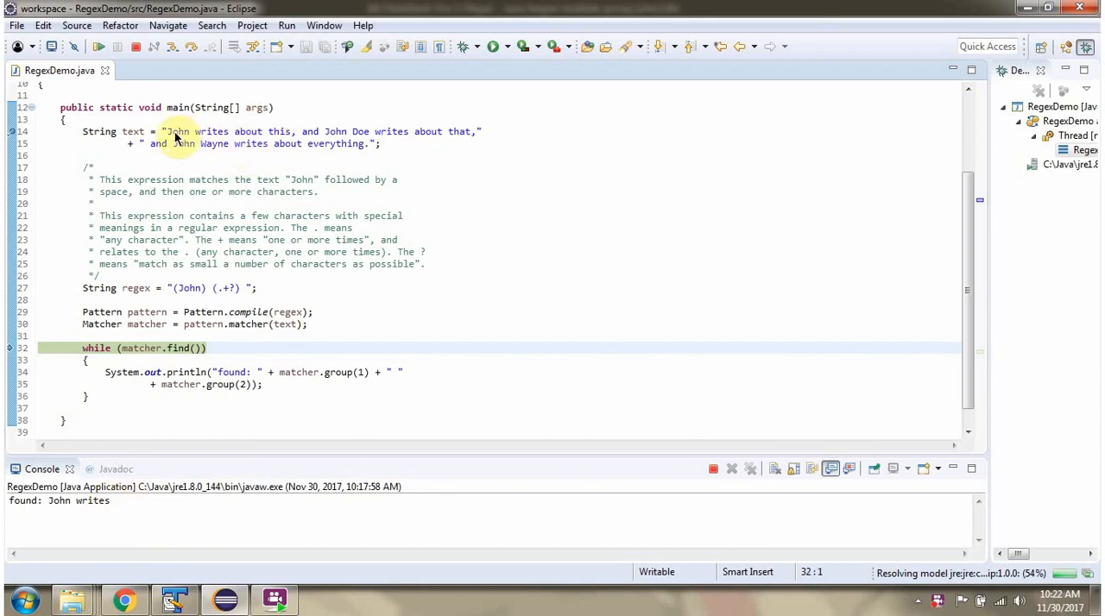
double_click(177, 131)
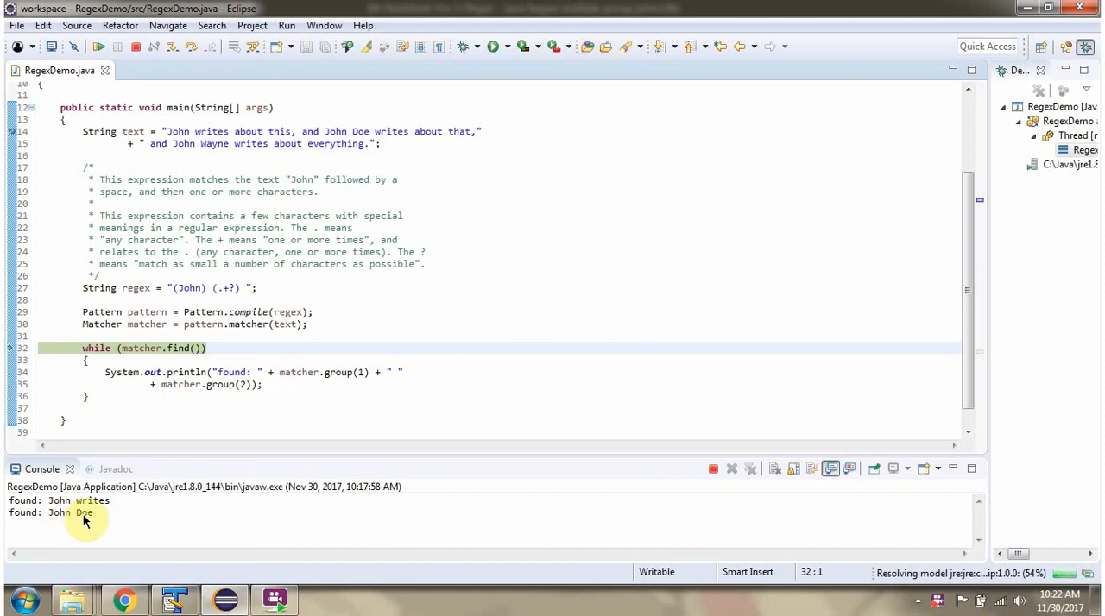
mouse_move(131, 478)
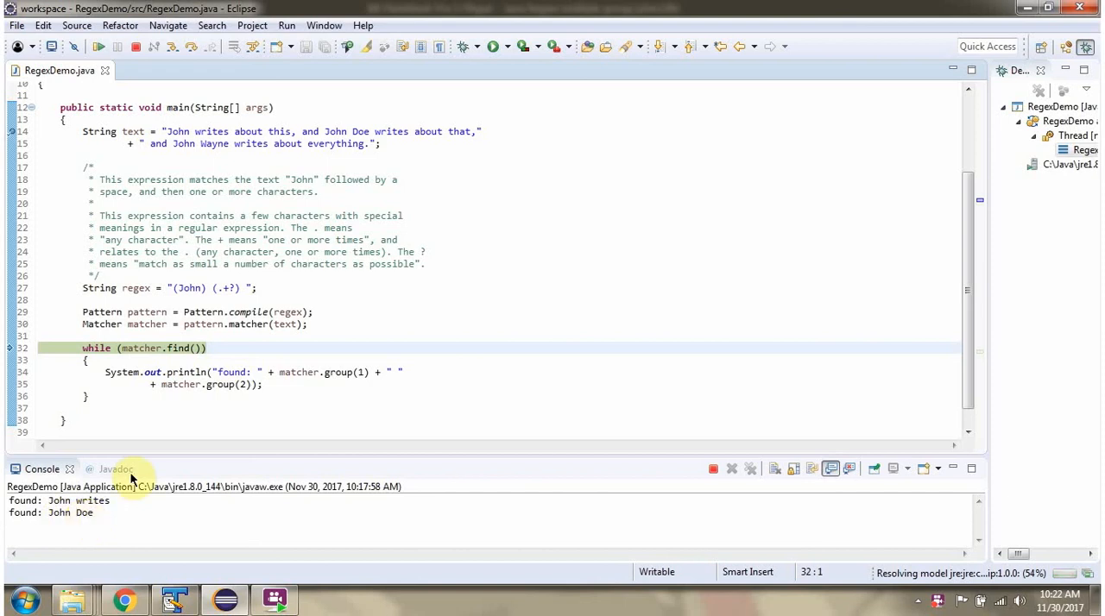
Step: Highlight the second John match in the sample text
double_click(335, 131)
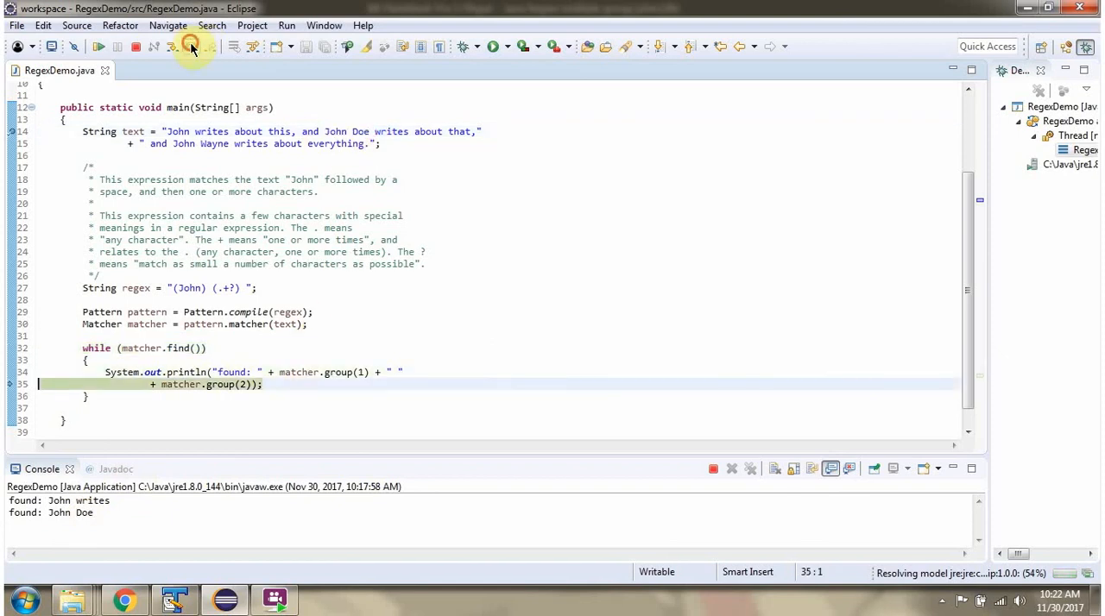
Step: Step through the remaining loop iterations and highlight John Wayne in the sample text
click(190, 47)
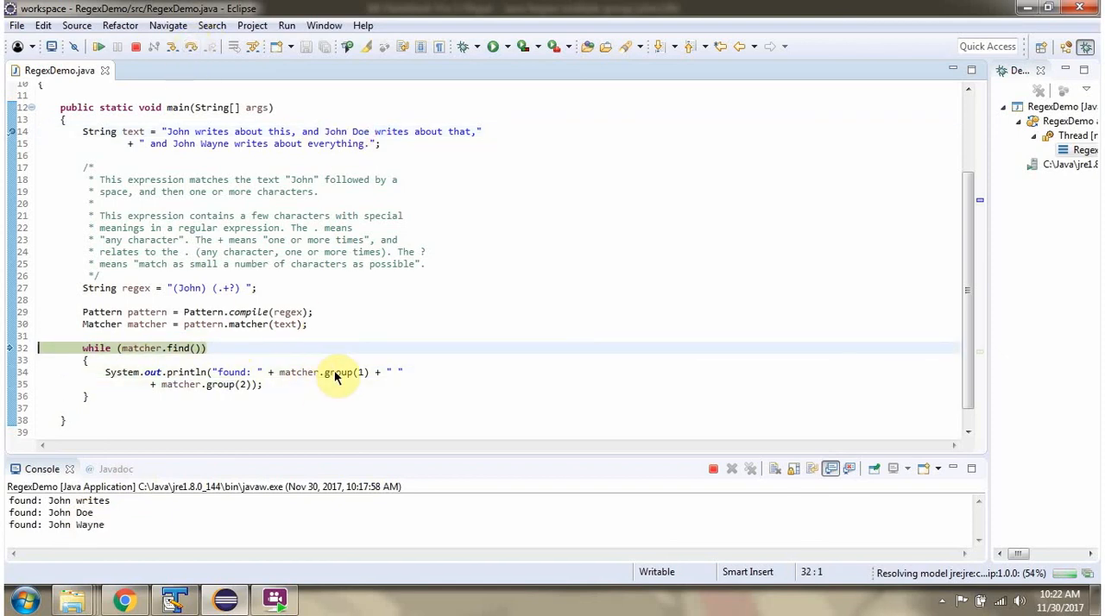
mouse_move(190, 151)
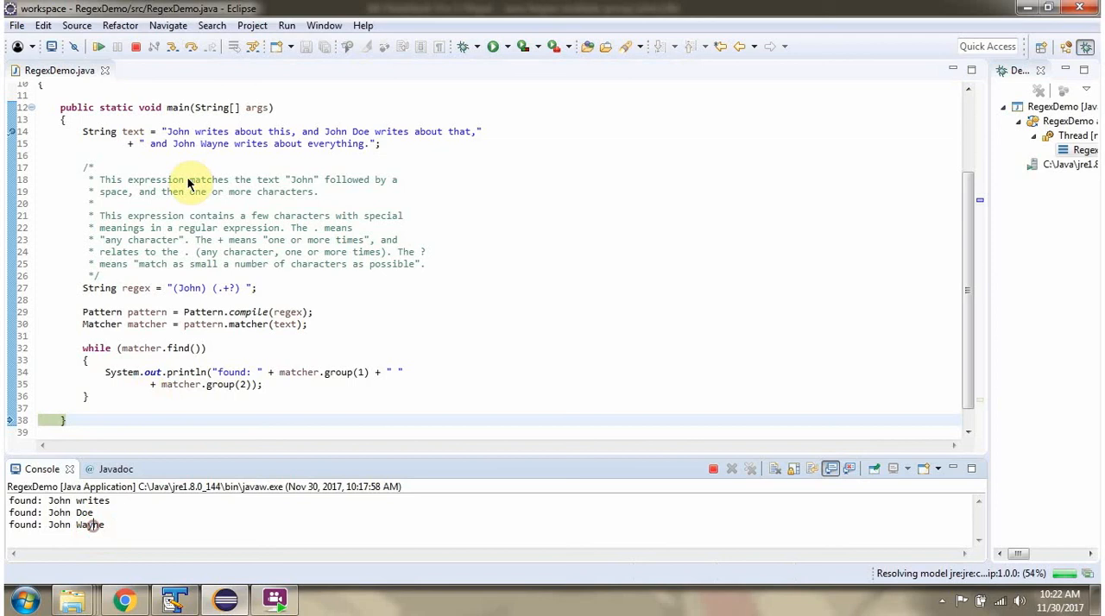
double_click(200, 144)
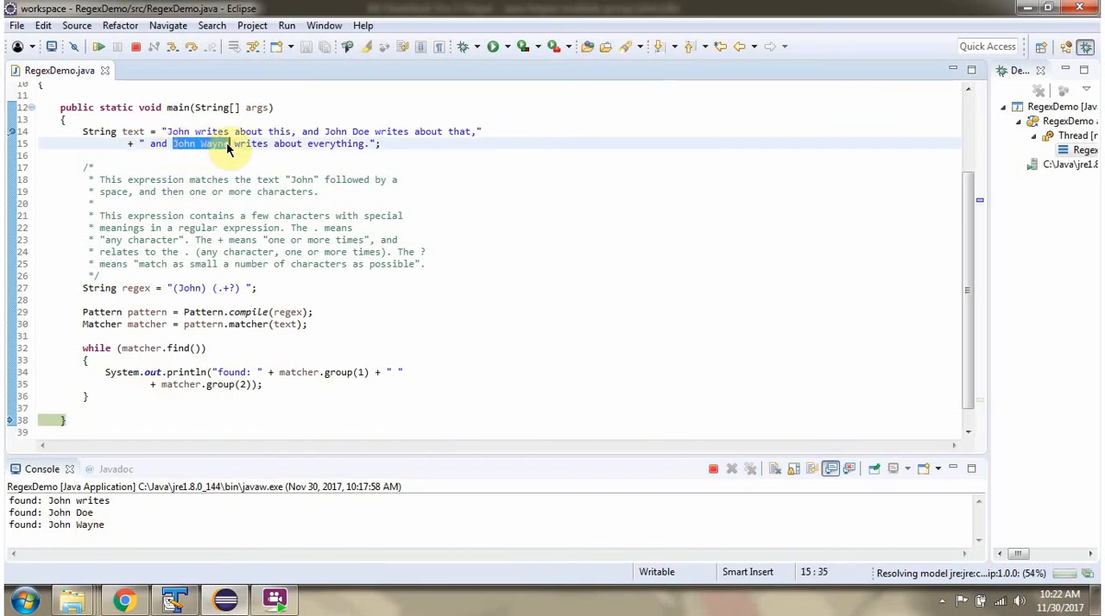
mouse_move(181, 518)
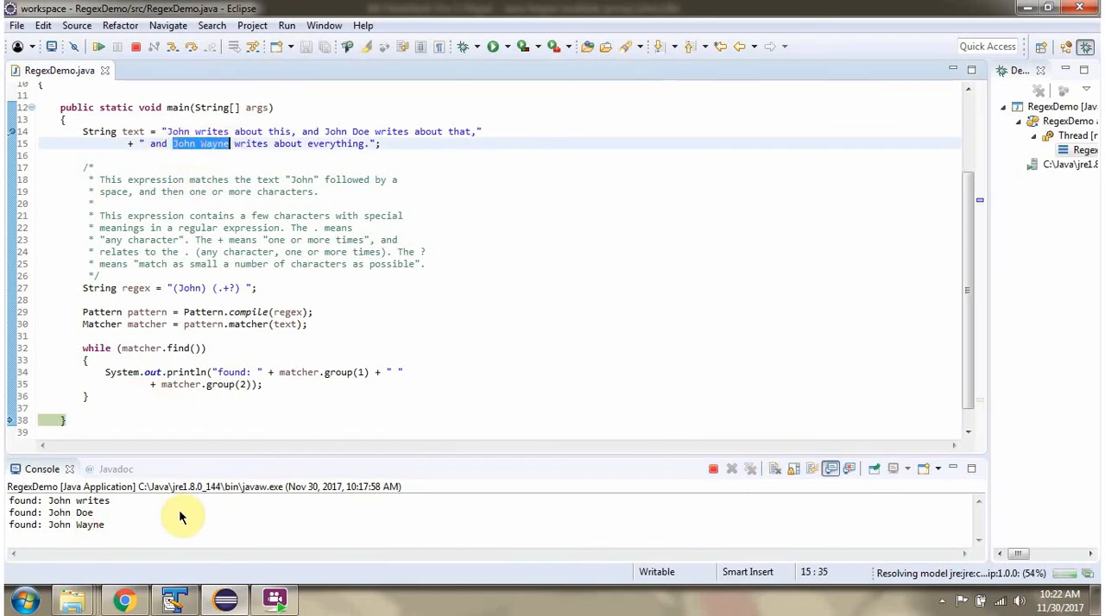
mouse_move(170, 527)
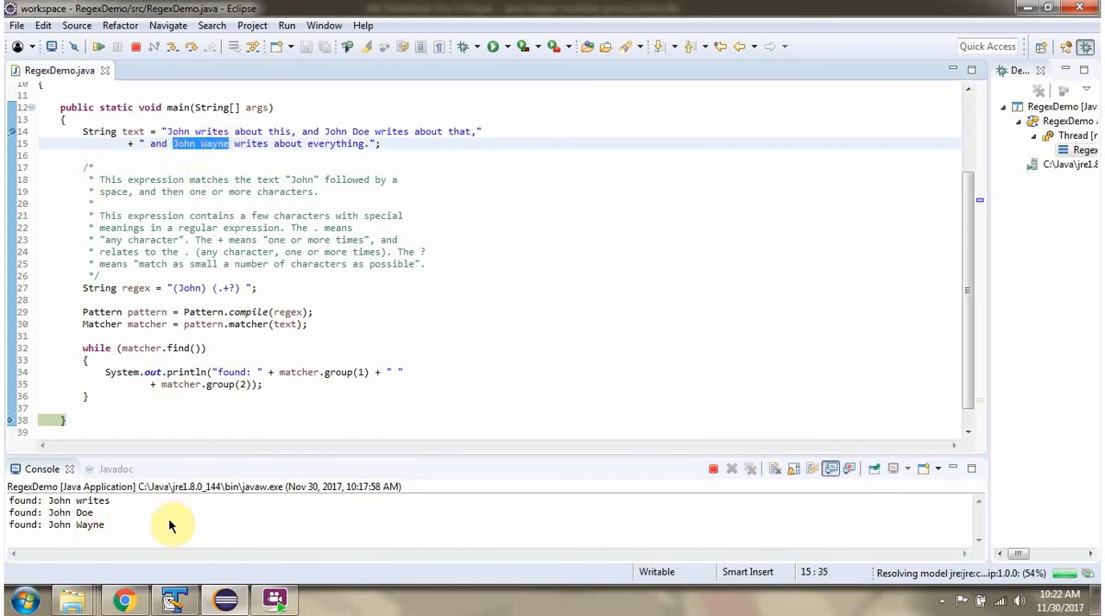